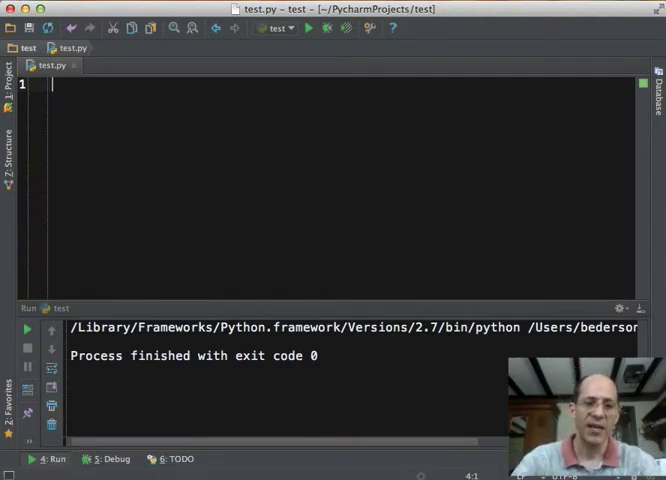
Step: Define world = ["", "", "ME", "", "", "FOOD", "", ""] as a list of string cells
type("world =")
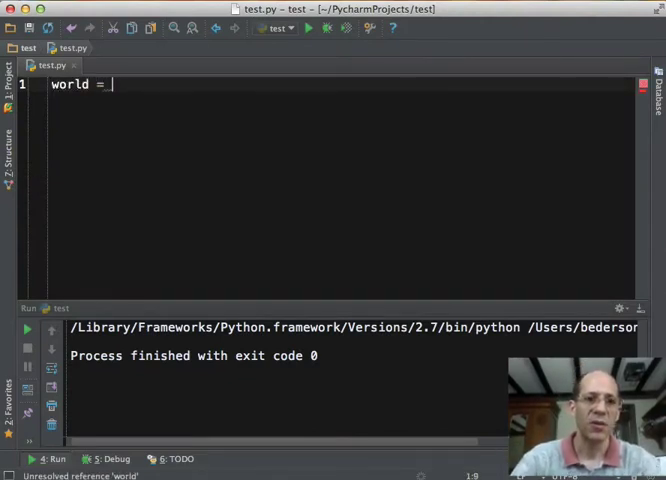
type("[]")
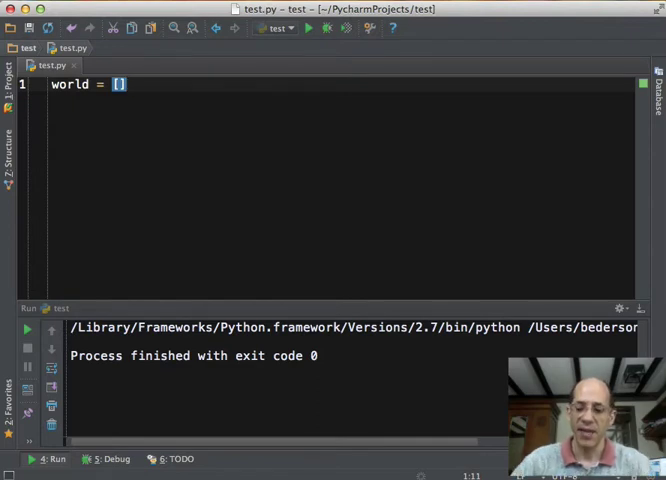
type("\"")
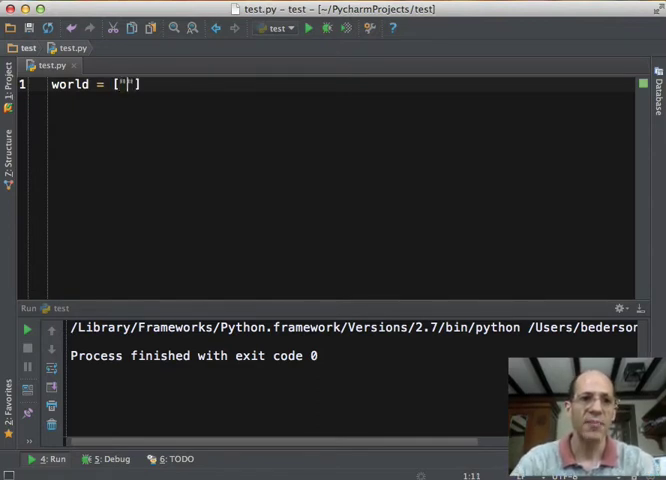
type(", \"\"")
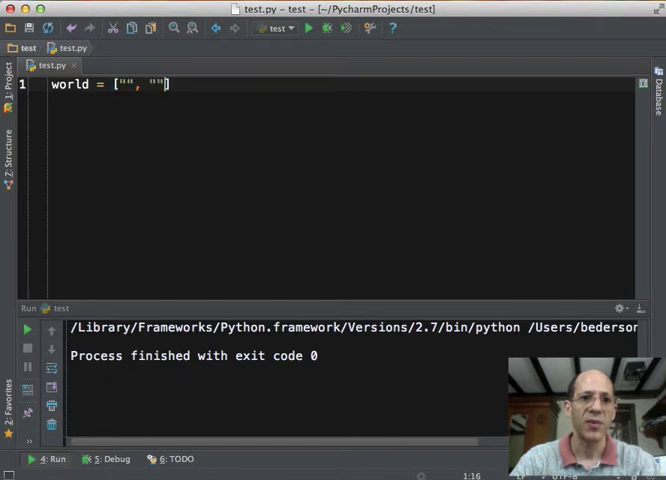
type(", \"\", \"\", \"\", \"\", \"\", \"\"")
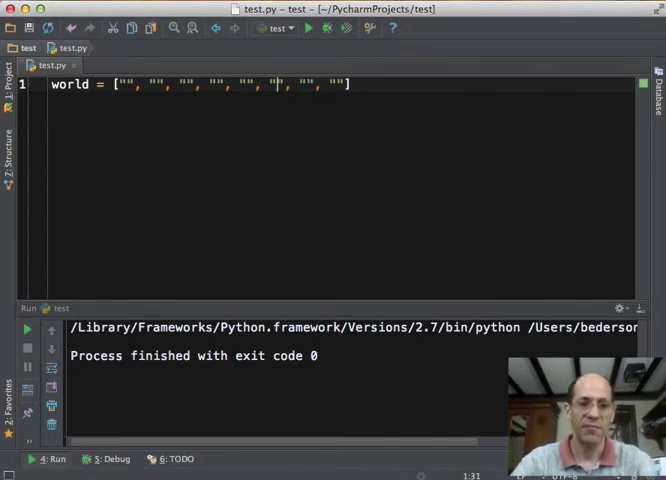
type("FOOD")
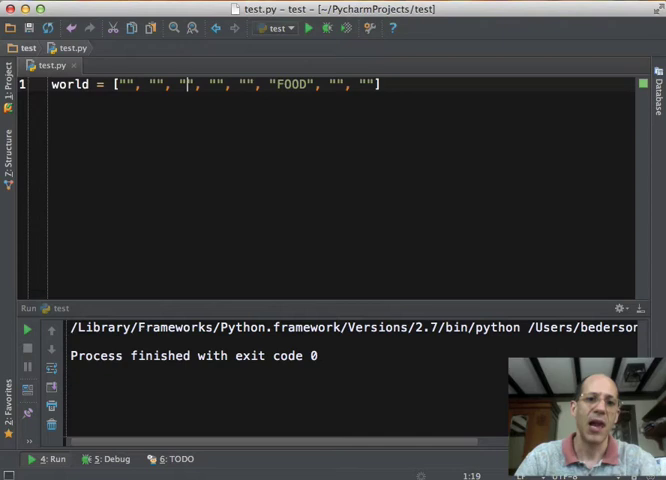
type("ME")
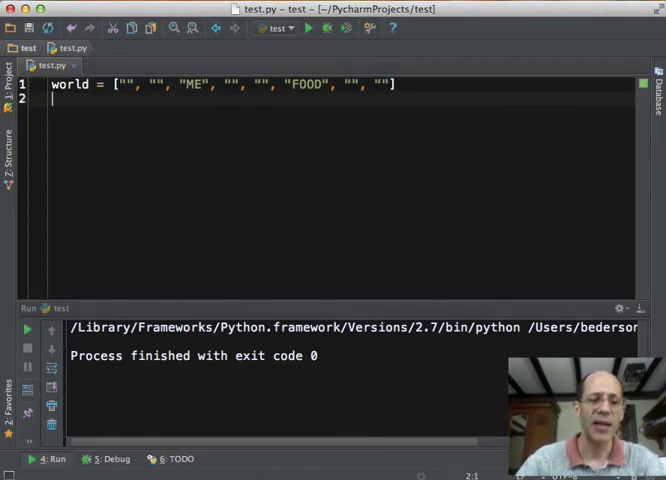
key("enter")
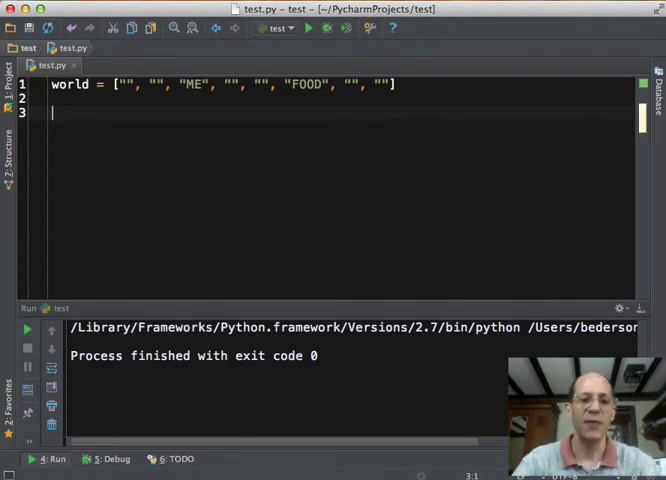
Step: Write a for cell in world: loop preceded by line = ""
type("for cell")
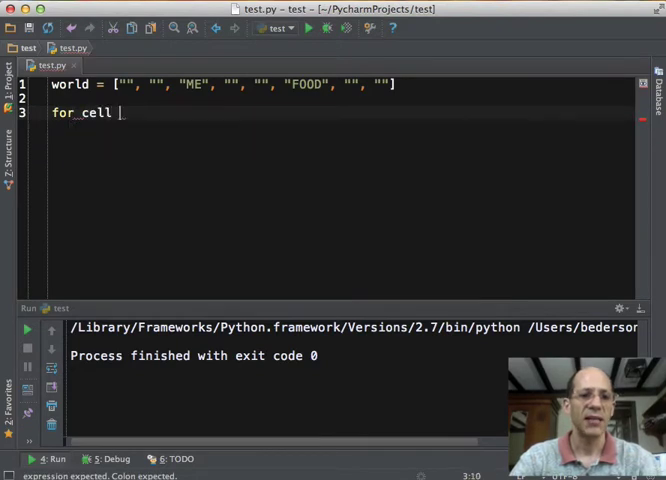
type("in world:")
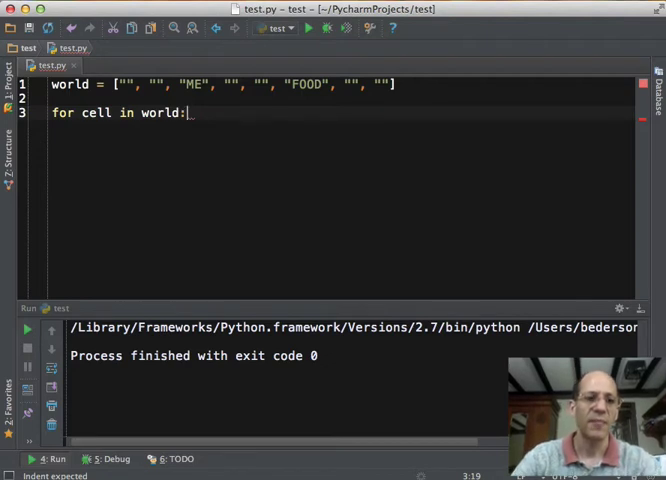
key("Enter")
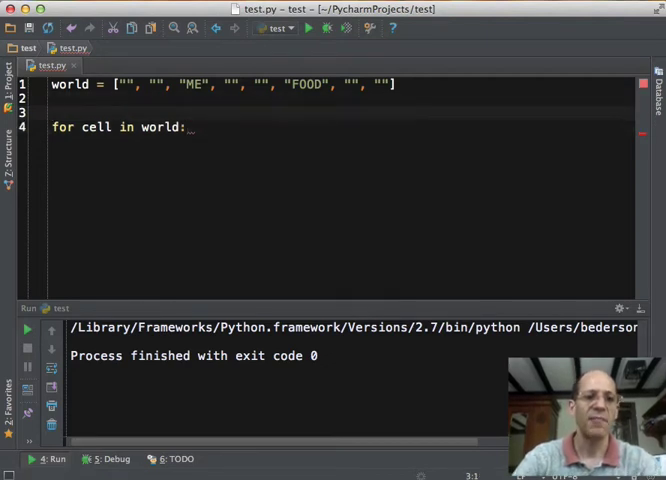
type("line = \"\"")
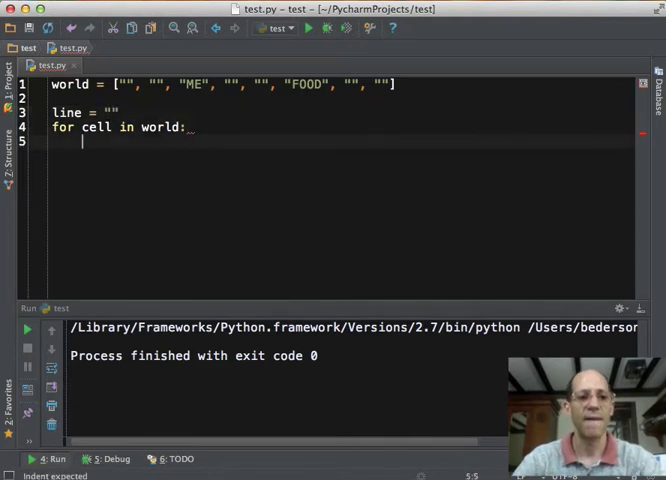
Step: Append each cell with line = line + cell inside the loop, then print line
type("line = line +")
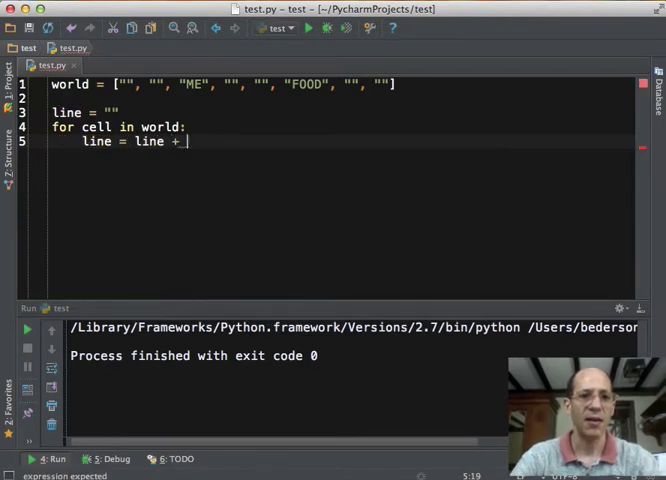
type("cell")
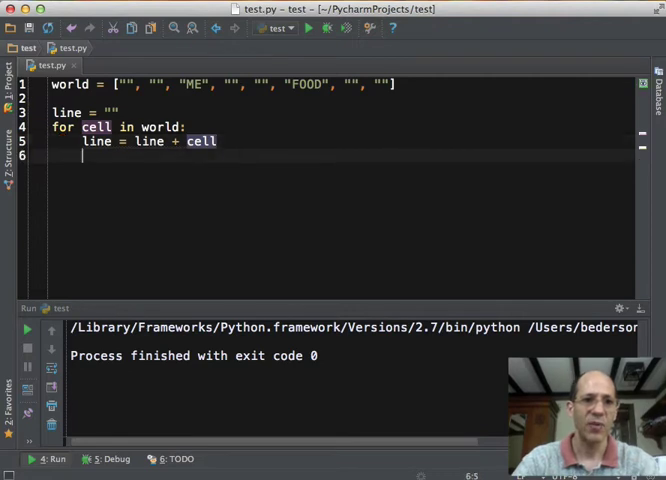
type("pr")
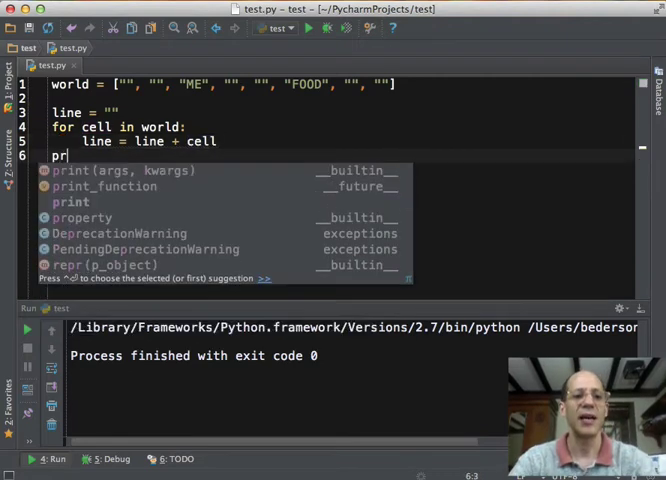
type("int line")
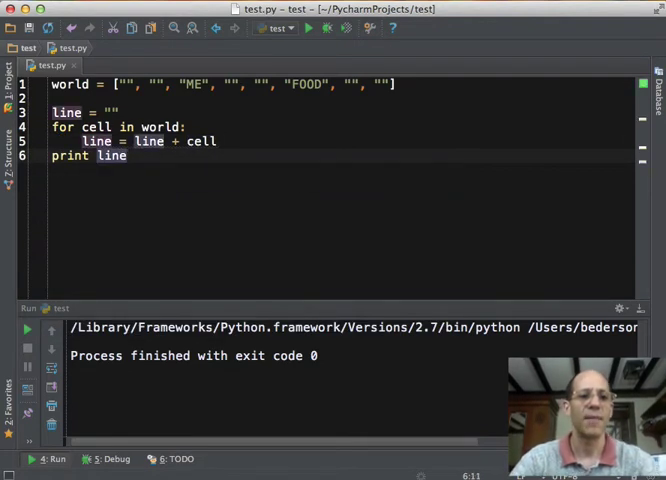
mouse_move(308, 28)
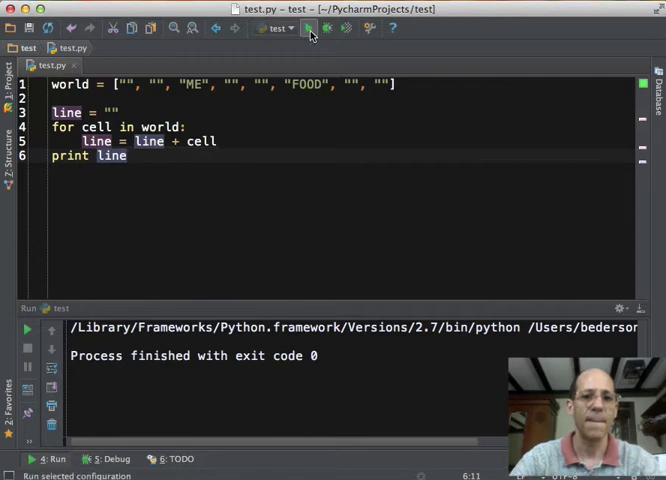
Step: Run test.py so the output shows MEFOOD, then place the cursor after the loop header
left_click(308, 28)
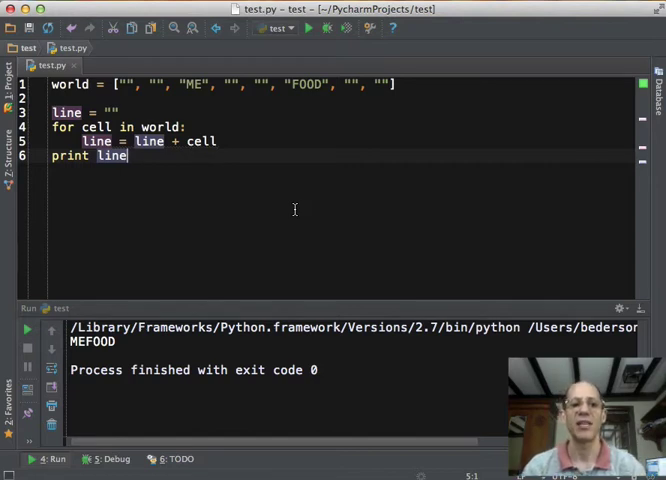
mouse_move(130, 120)
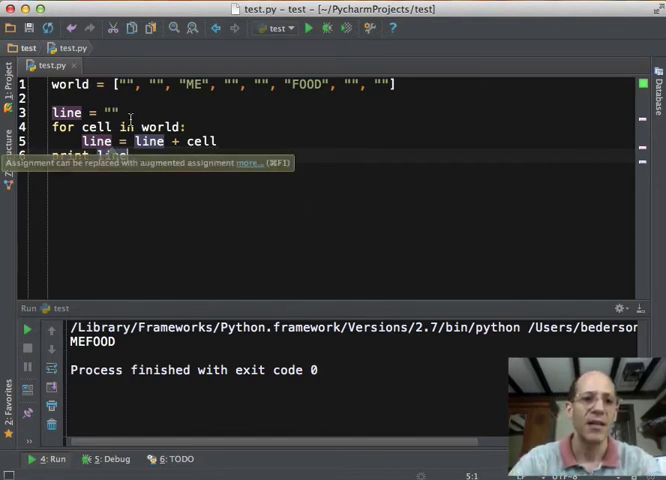
left_click(192, 128)
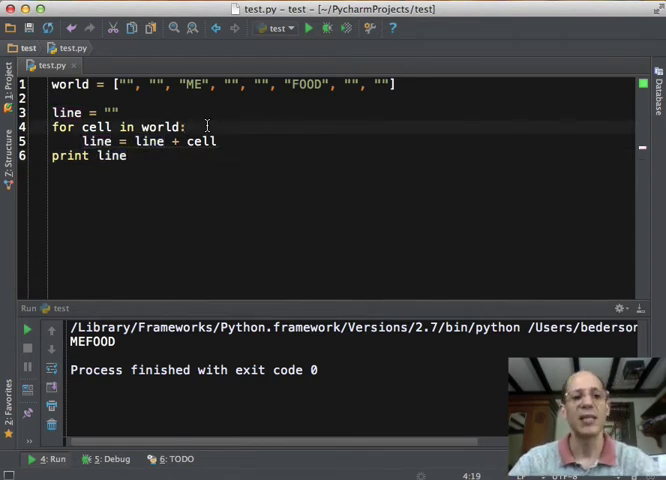
Step: Add if cell == "": adding a space, and begin an elif cell == "ME" branch
type("if cell == \"")
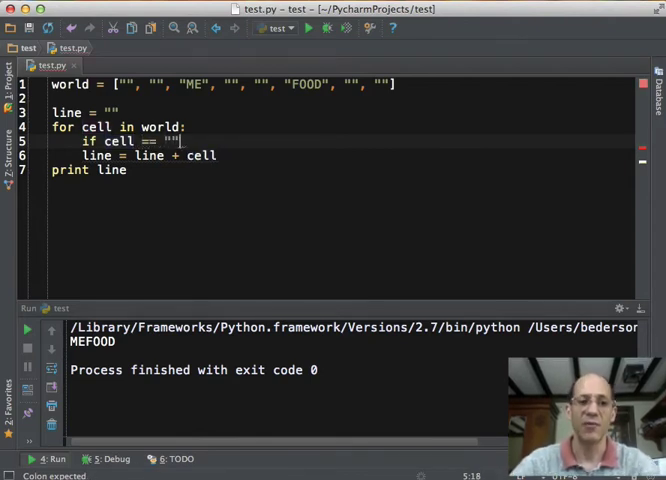
type(":")
left_click(344, 154)
type("\"    ")
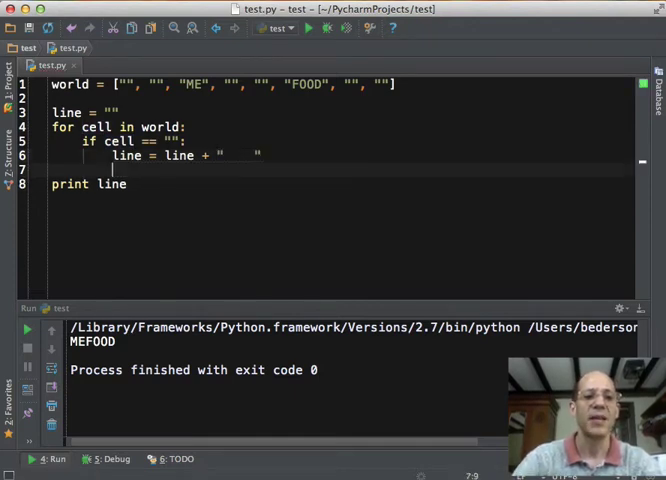
type("elif")
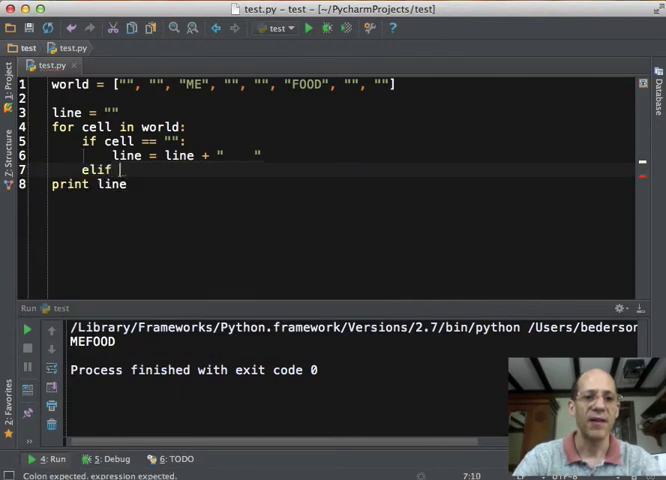
type("cell =")
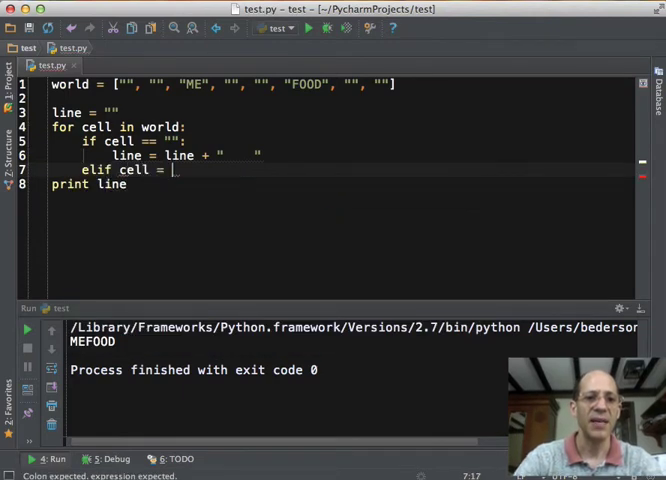
type("\"ME\"")
type("line = line")
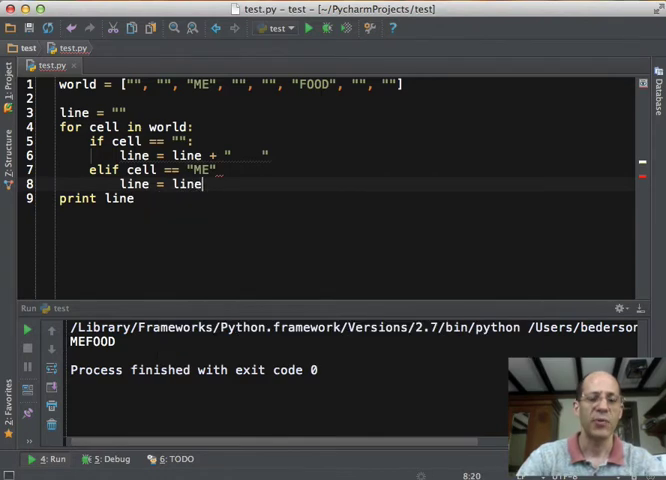
Step: Make the ME branch append " ME " and start the FOOD branch with line = line
type("+ \"\"")
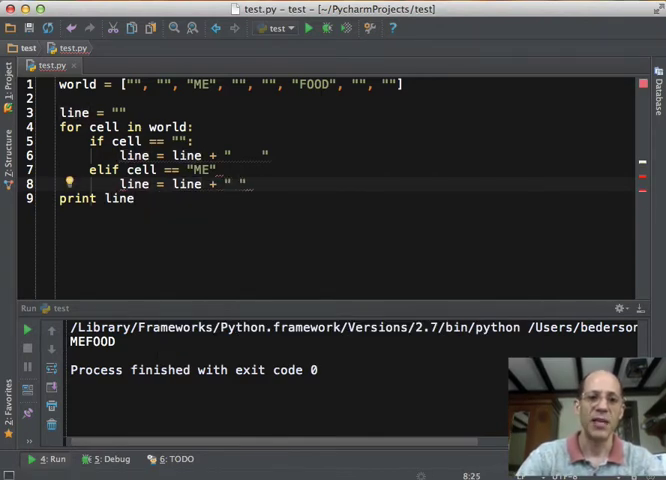
type("ME")
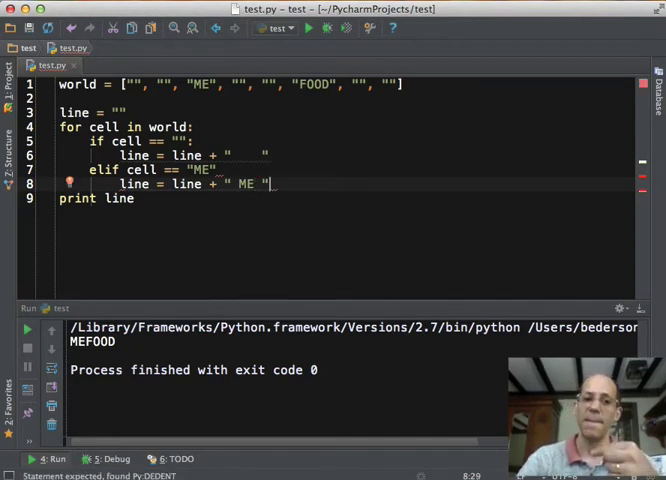
key("Return")
type("elif cell == \"FOOD")
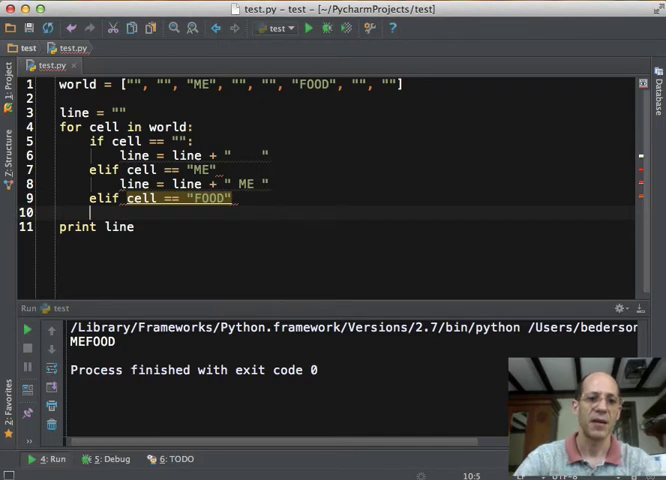
type("line = line + \"FOOD")
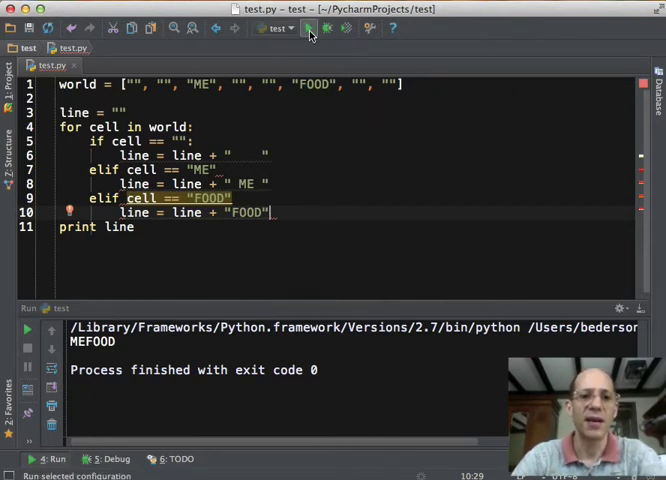
Step: Run the script twice to check the world prints as blanks with ME and FOOD in place
left_click(310, 28)
type(":")
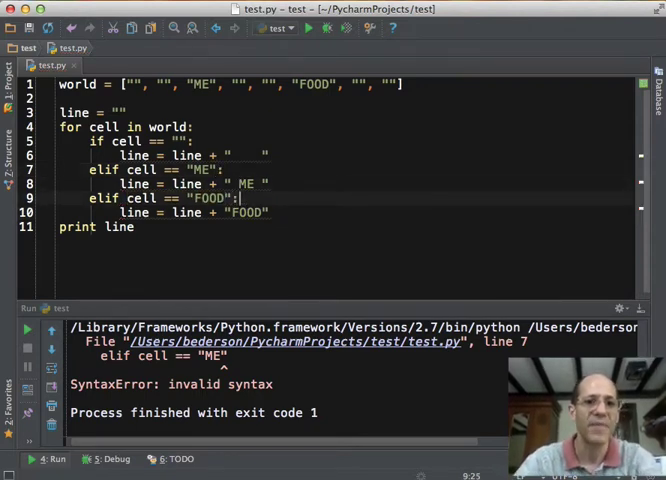
left_click(310, 28)
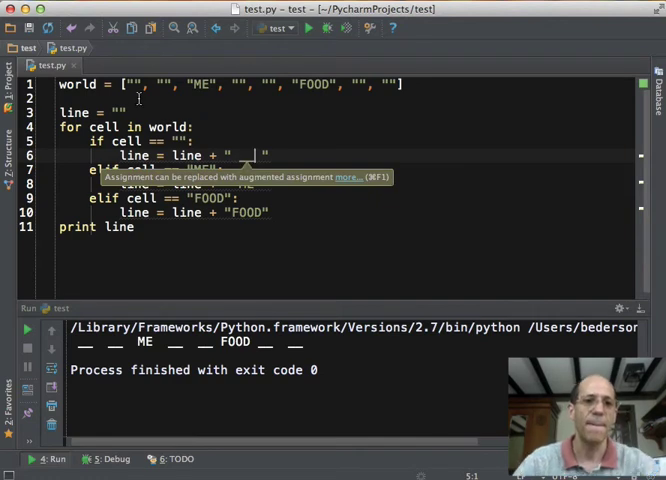
Step: Wrap the loop in def display_world(): and call display_world() at the bottom
type("def")
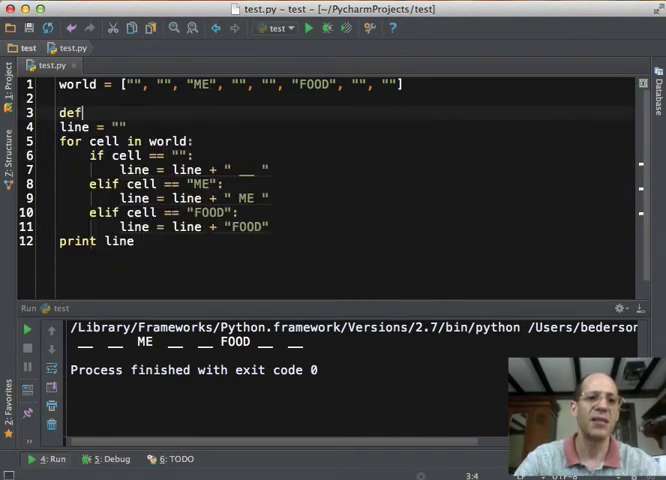
type("_display_world():")
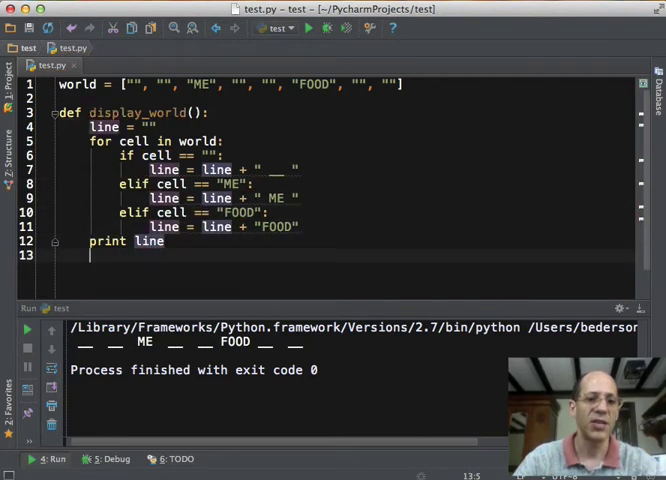
type("display_world(")
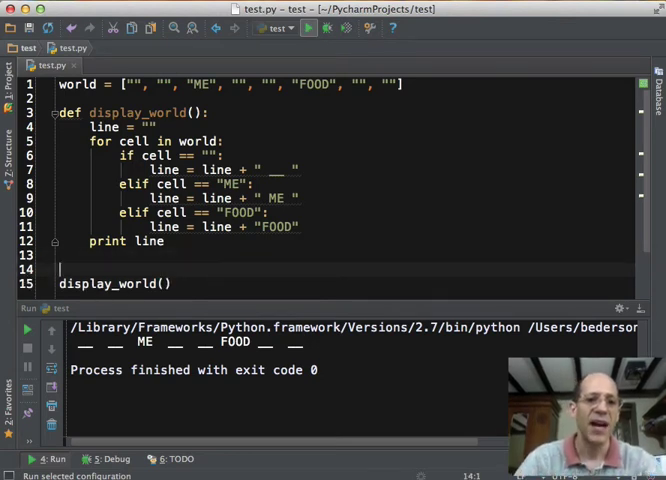
Step: Define def move_right(): and add a move_right() call using autocomplete
type("def move")
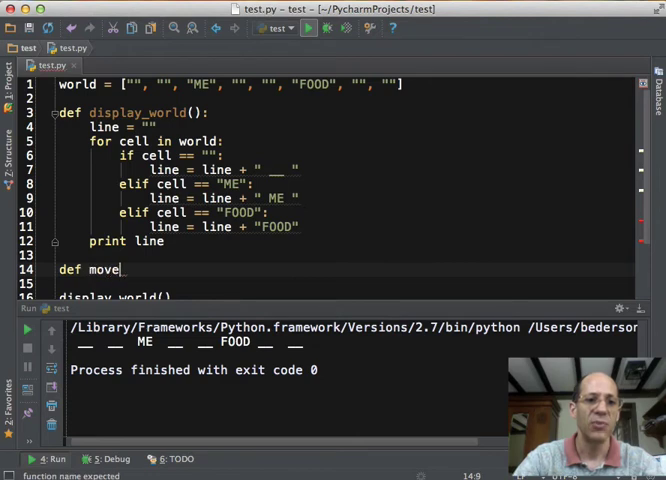
type("_right():")
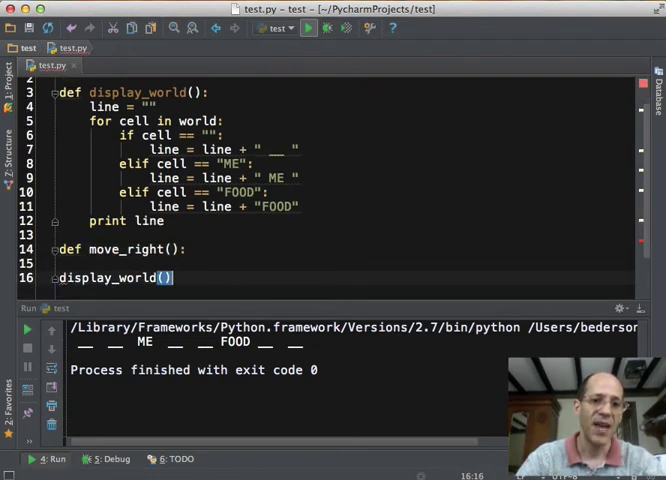
type("move")
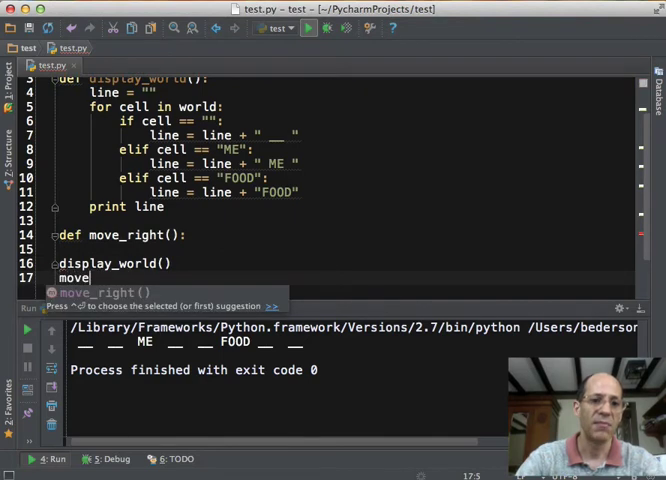
key("Tab")
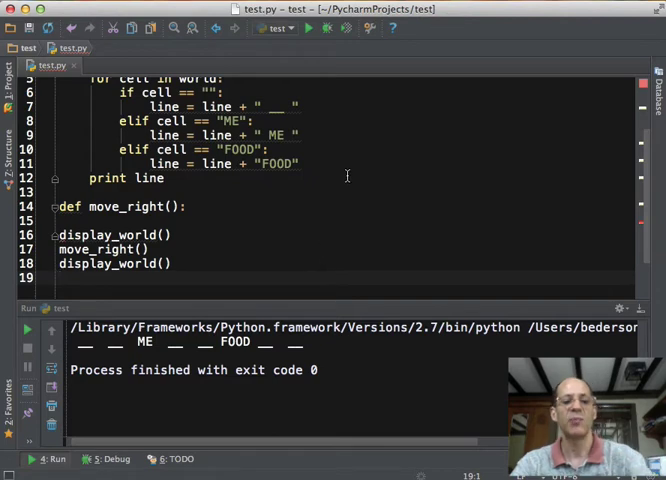
mouse_move(316, 338)
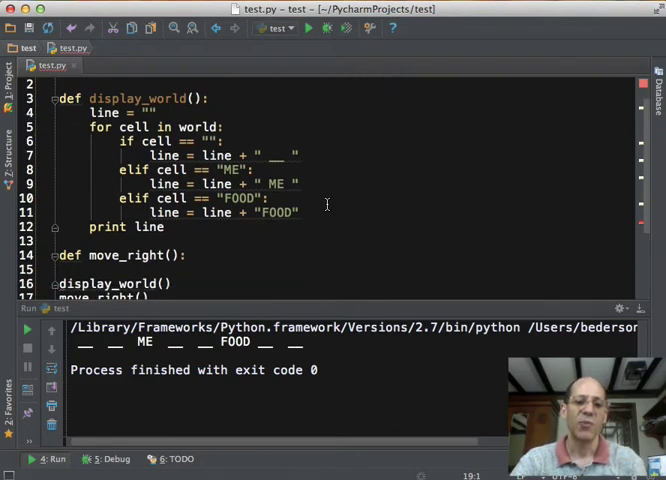
mouse_move(308, 212)
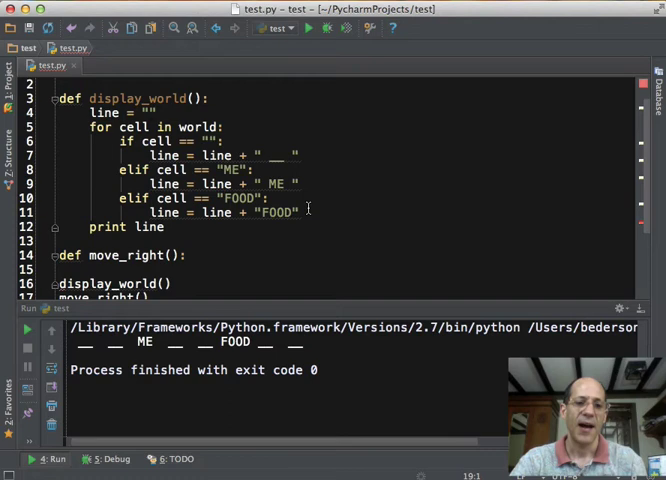
mouse_move(428, 254)
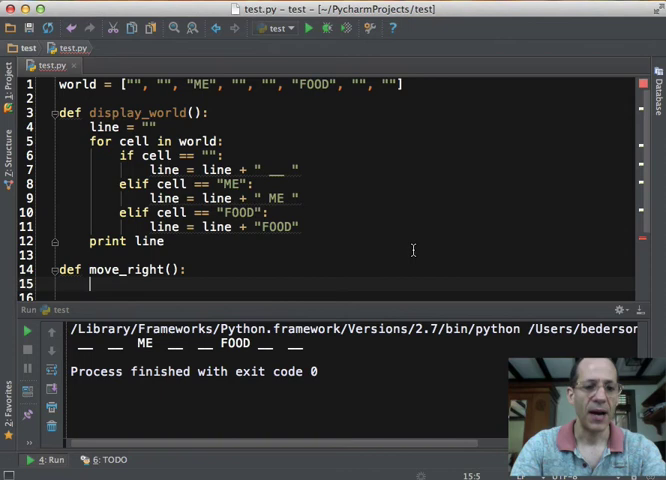
Step: In move_right, set loc = world.index("ME") to find ME's position
type("worl")
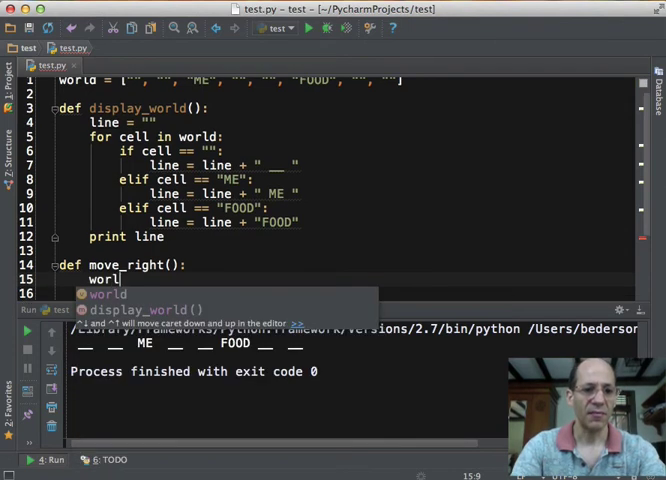
type(".index")
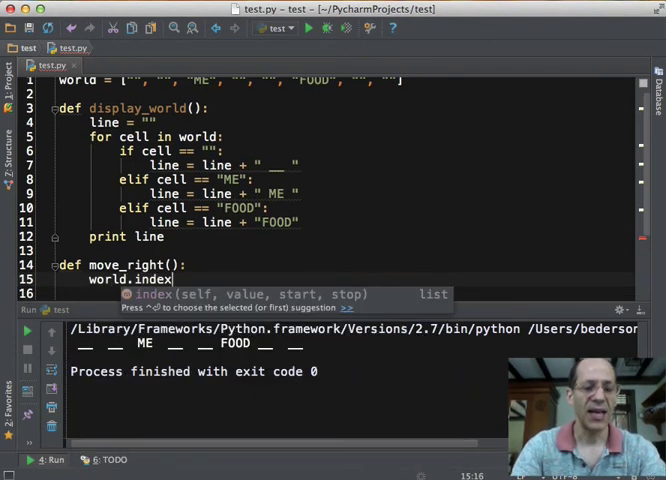
type("(\"\")")
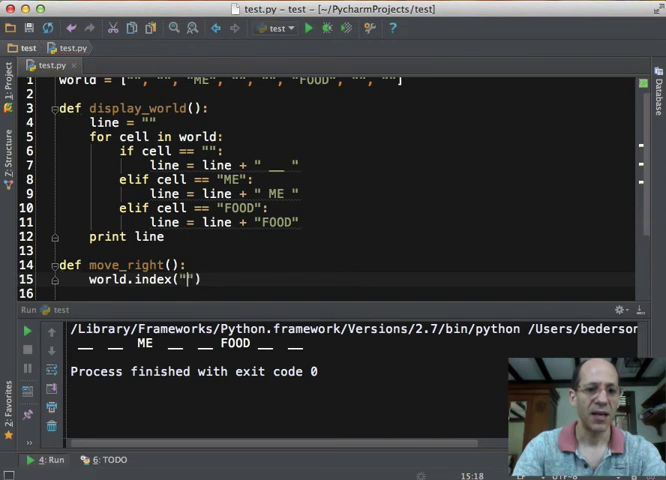
type("ME")
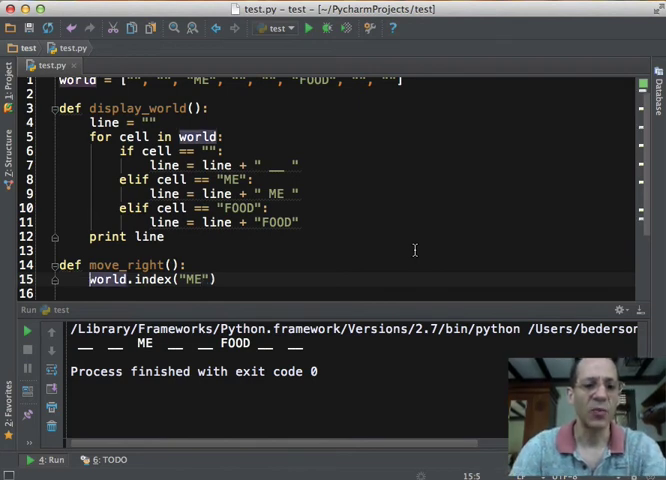
type("loc =")
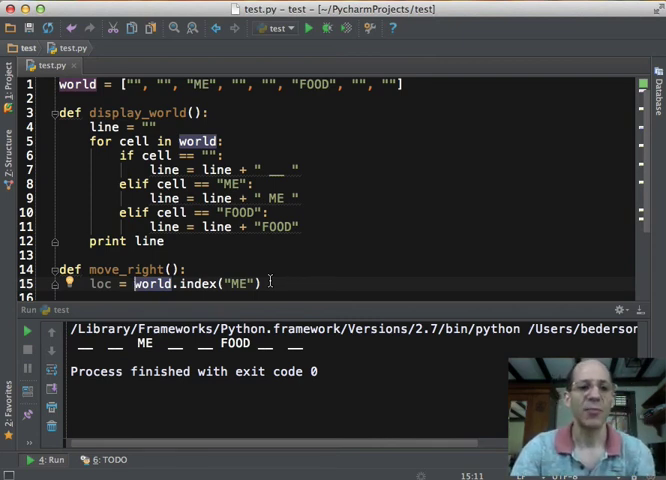
key("Return")
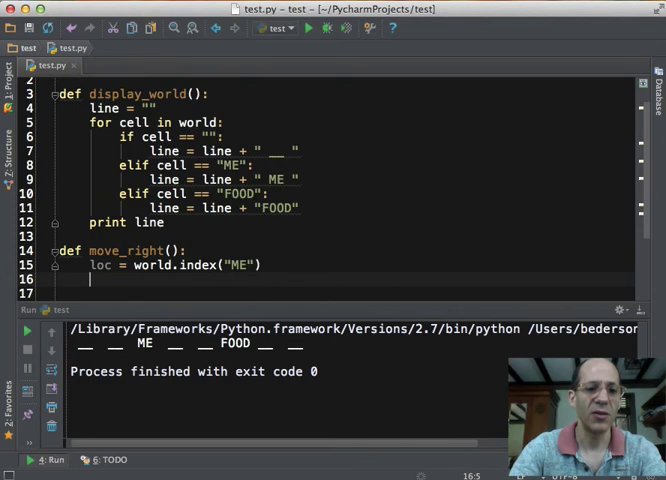
Step: Blank the cell with world[loc] = "" and write world[loc + 1] = "ME"
type("world[loc]")
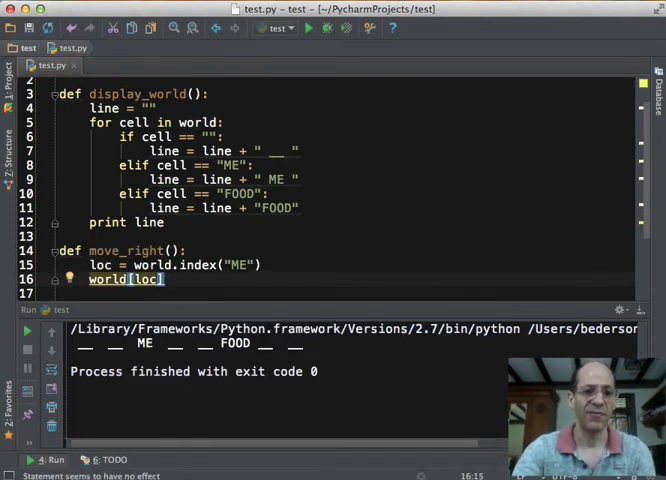
type("= \"\"")
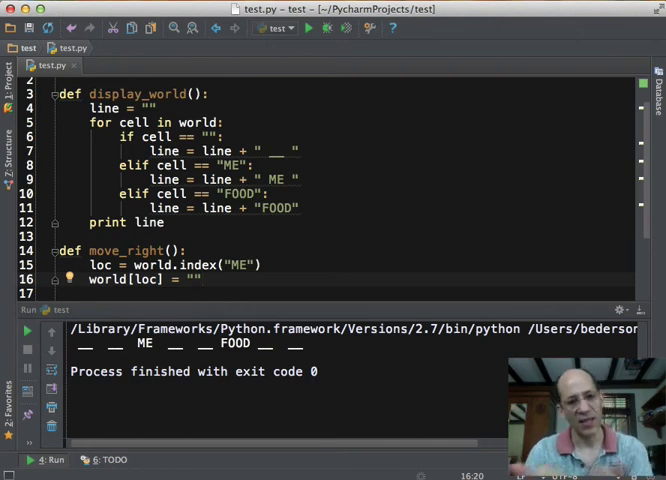
type("worl")
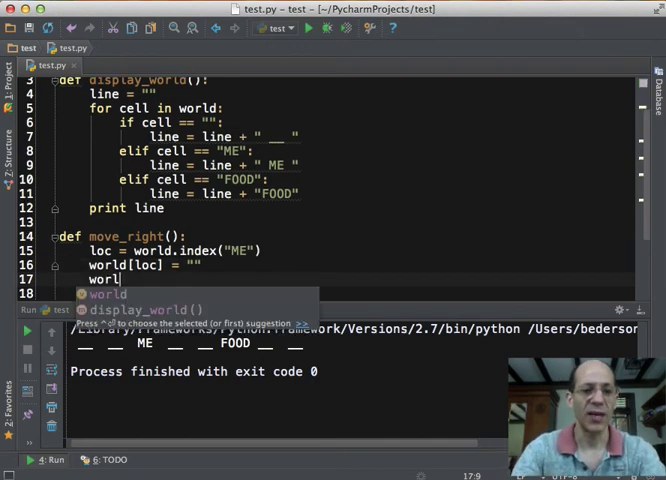
type("[loc + ]")
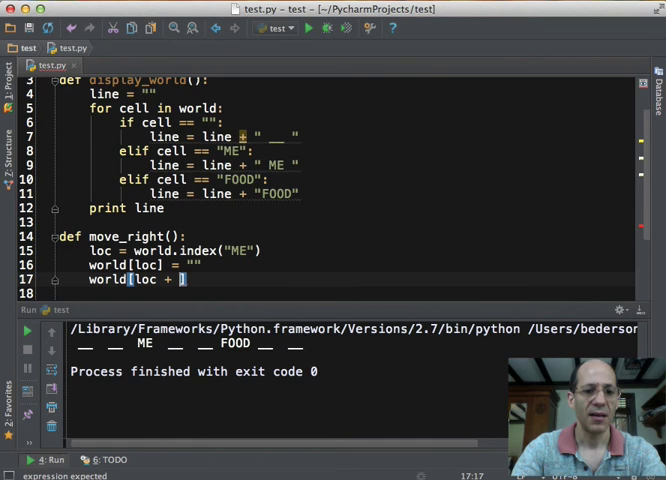
type("1")
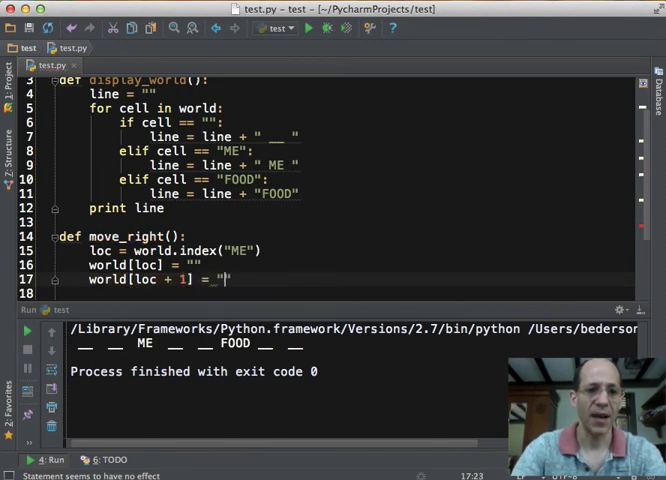
type("ME")
type("move_right(")
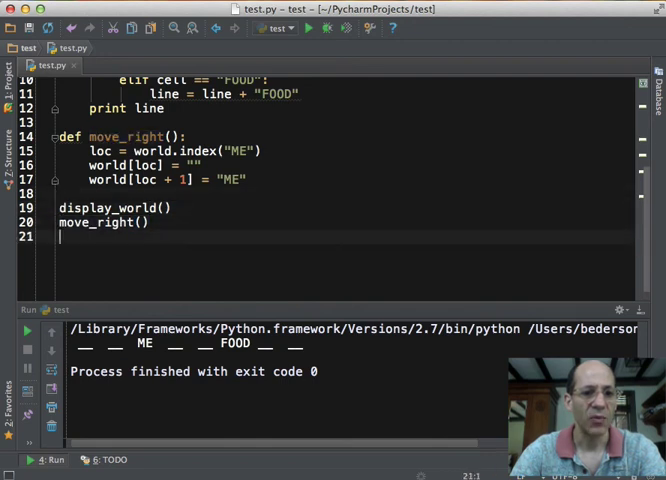
Step: Add alternating display_world() and move_right() calls and run to watch ME step right onto FOOD
type("display_world()")
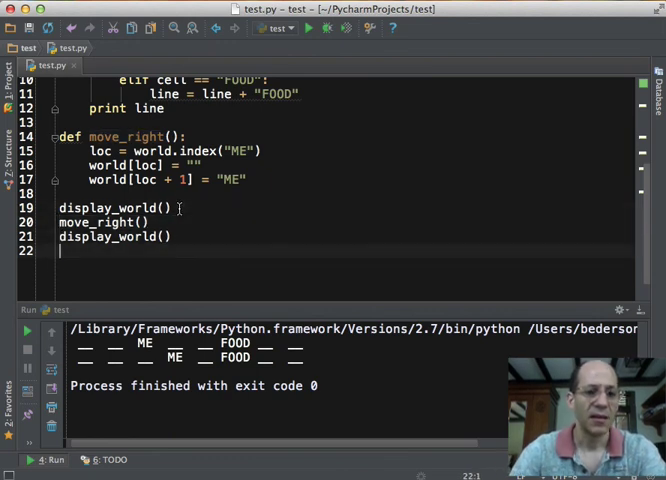
type("move_right()")
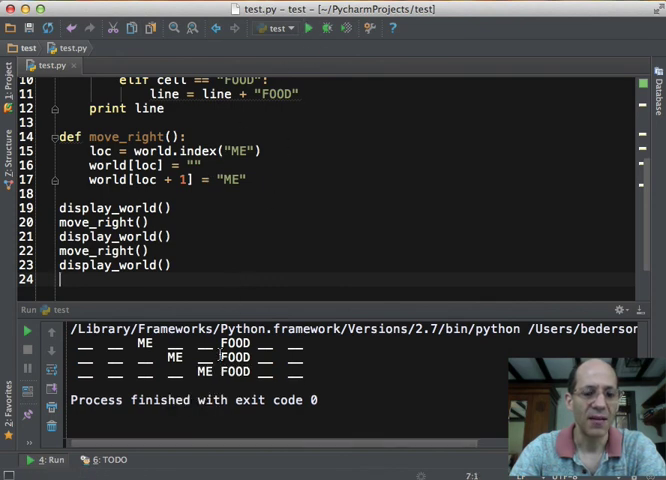
left_click(172, 236)
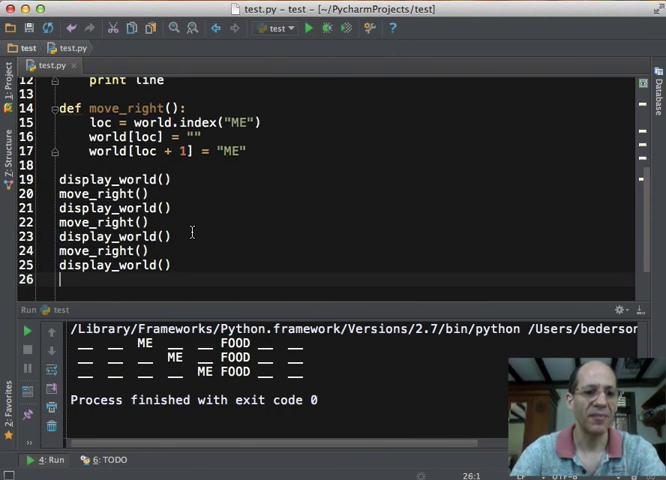
left_click(308, 28)
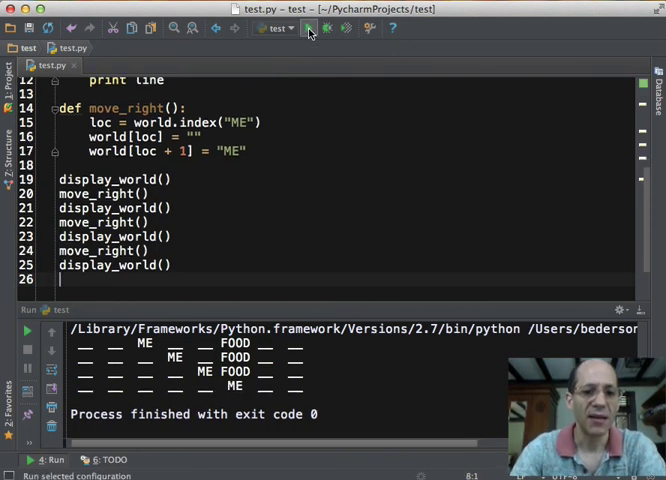